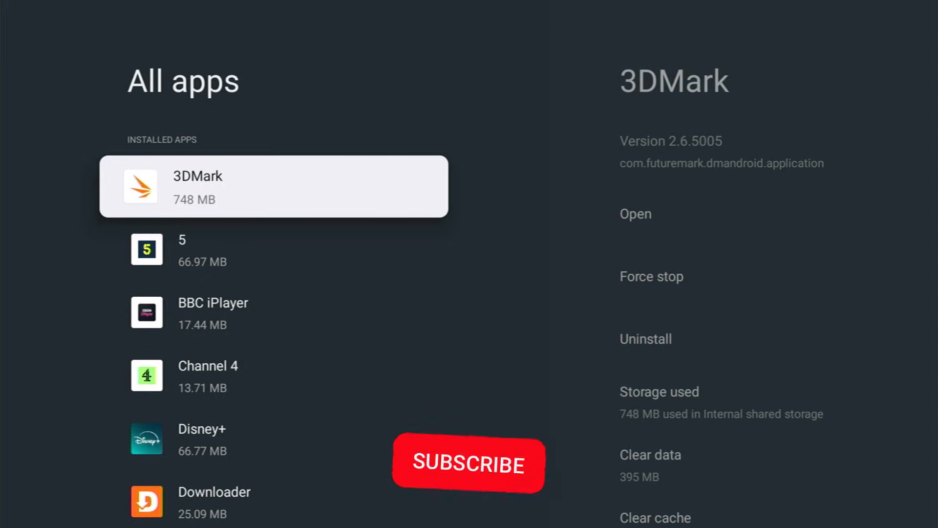
View the 5 app's details page, then return to the Google TV home screen
left_click(469, 463)
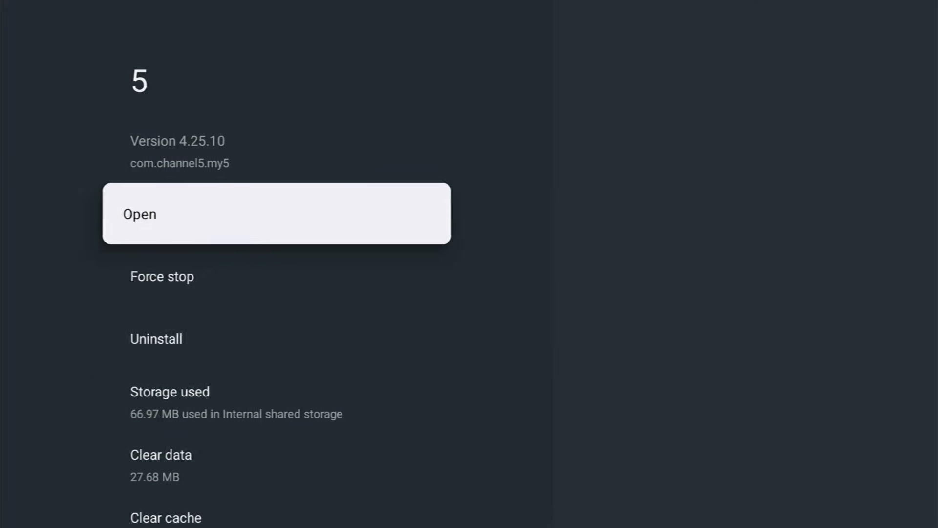
scroll("down", 3)
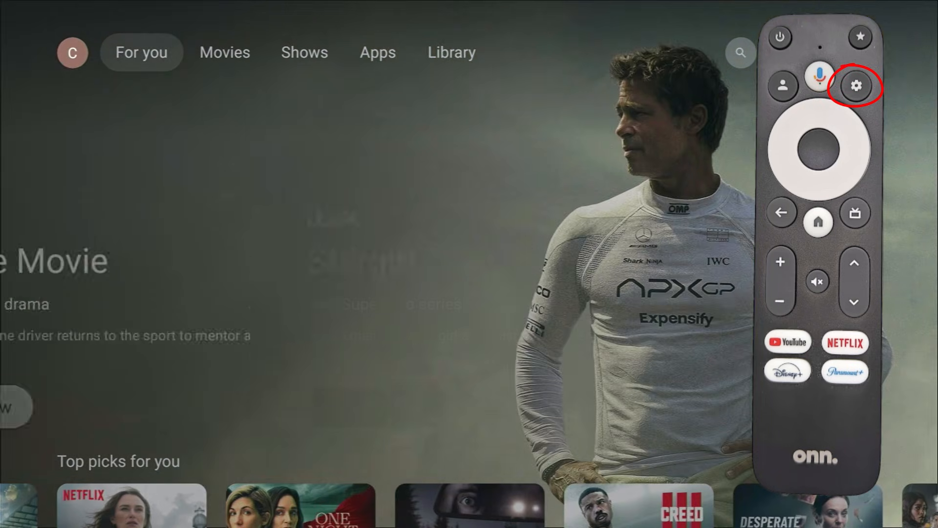
Reach Internal shared storage via All settings > System > Storage and highlight Cached data (571 MB)
left_click(304, 52)
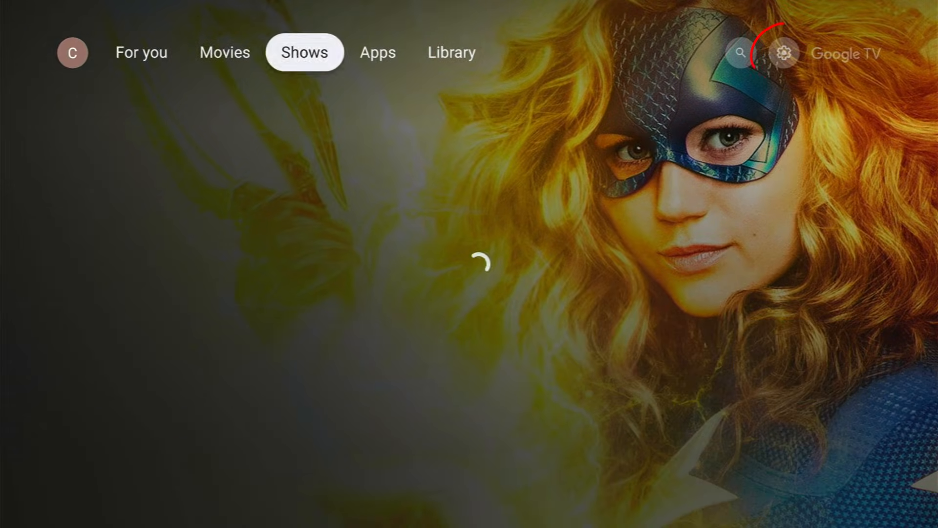
left_click(783, 52)
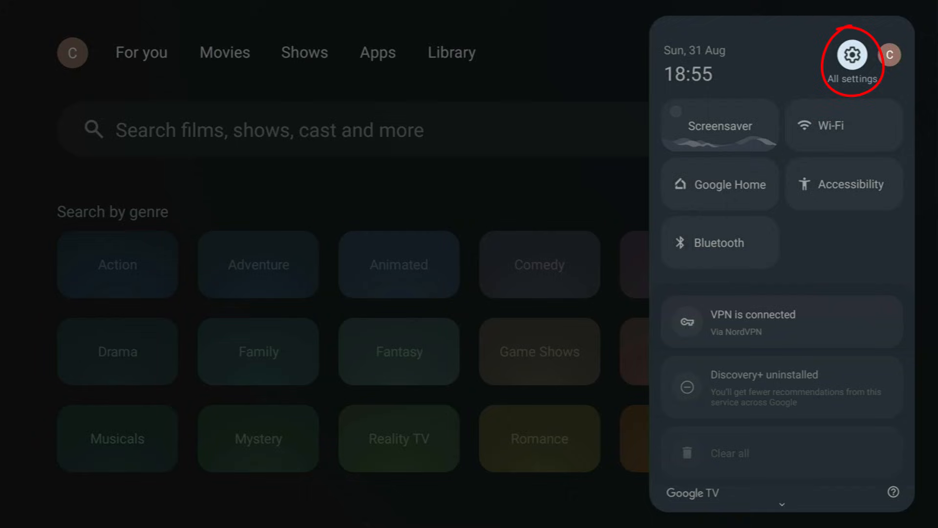
left_click(852, 56)
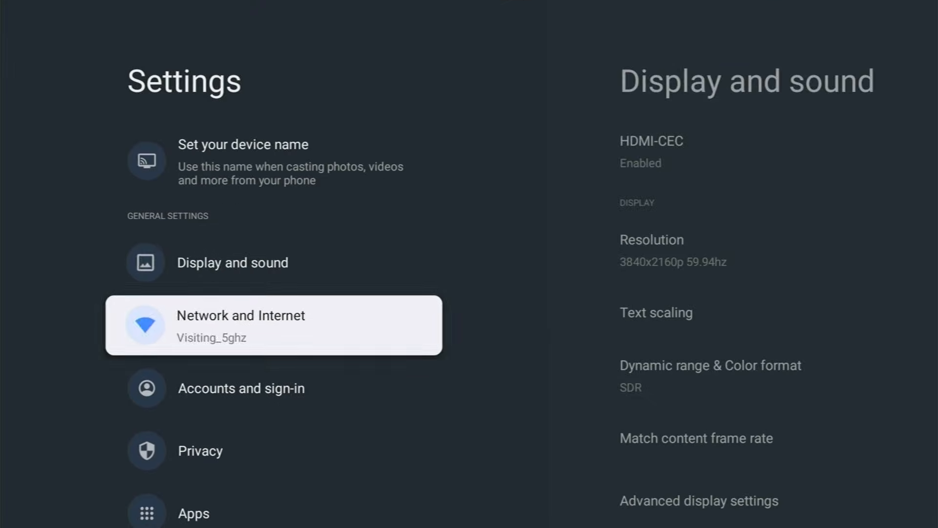
scroll("down", 3)
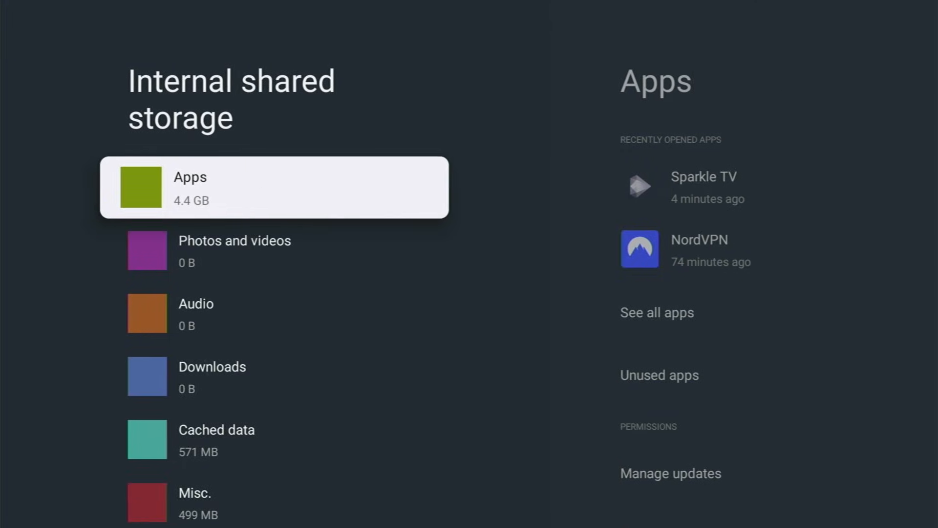
key("Down")
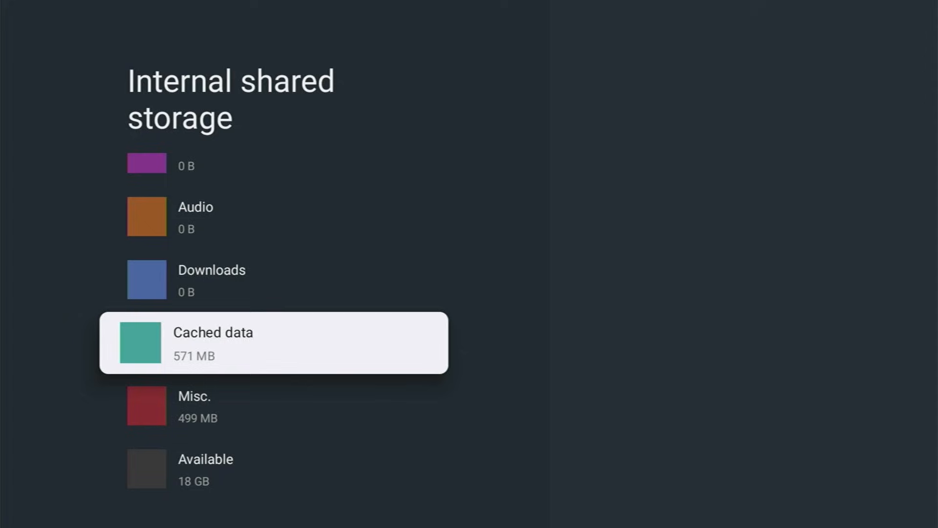
Select the Apps storage category, listing Sparkle TV and NordVPN
left_click(273, 343)
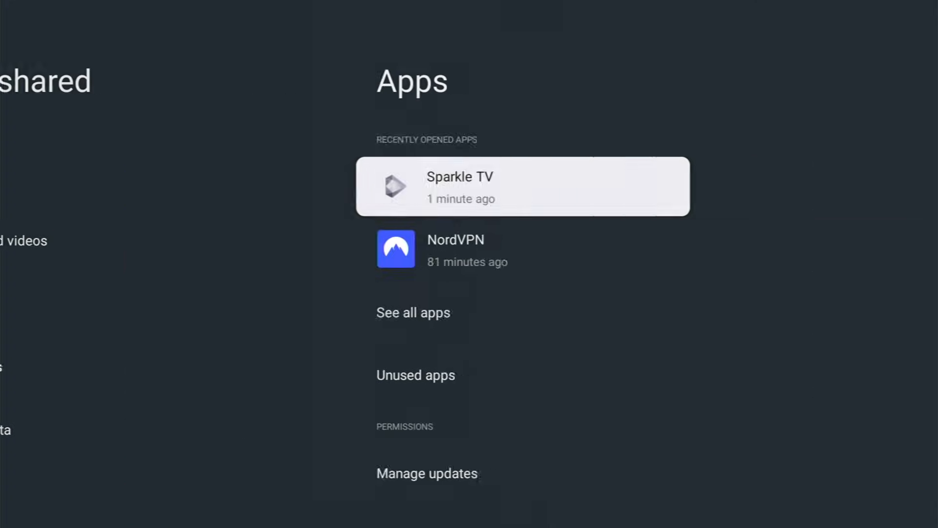
Browse See all apps and review the 5 and Channel 4 storage details, then back out to Settings
left_click(412, 313)
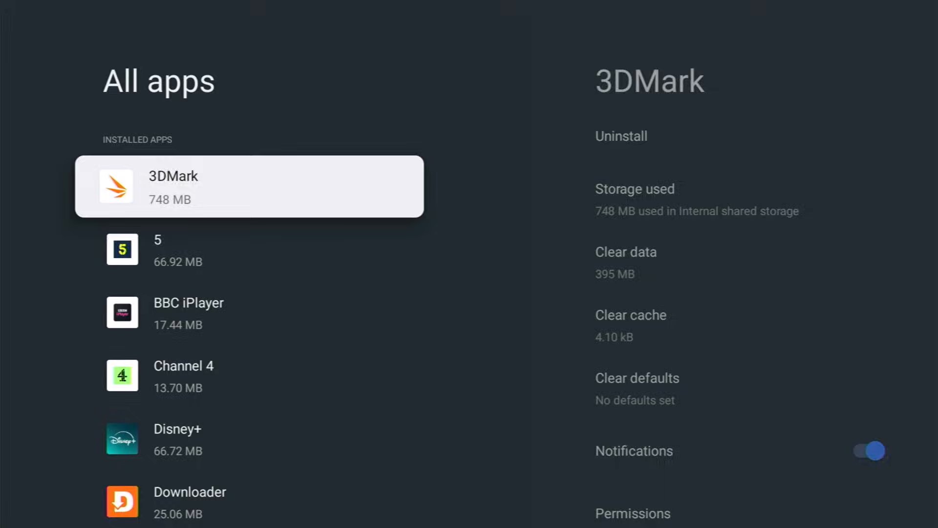
left_click(158, 249)
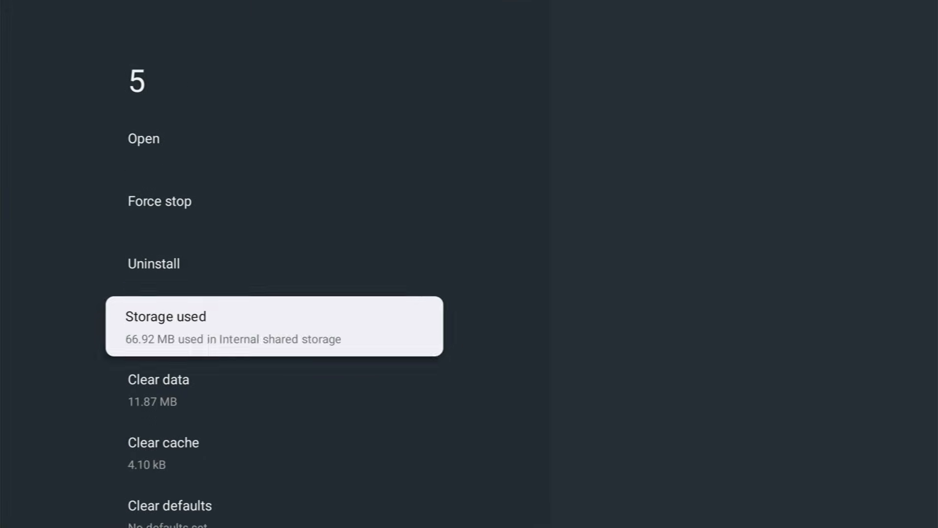
scroll("down", 3)
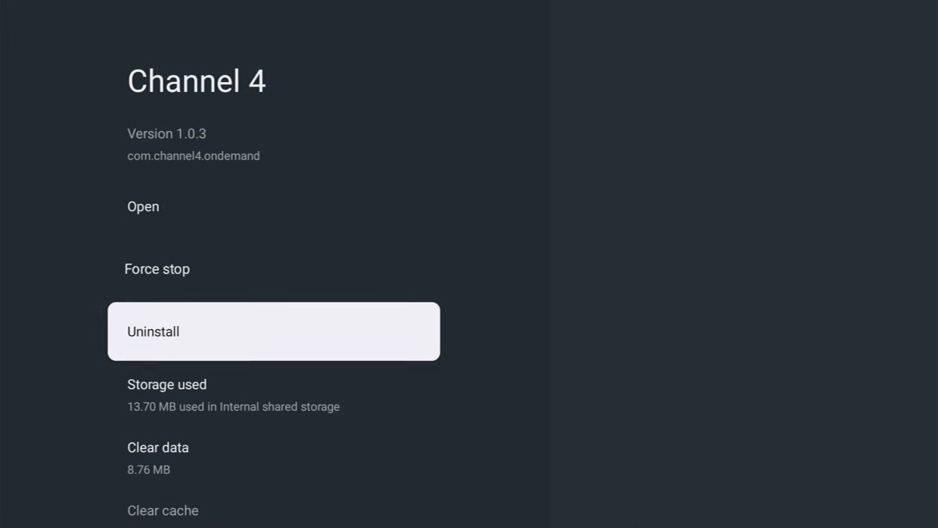
scroll("down", 3)
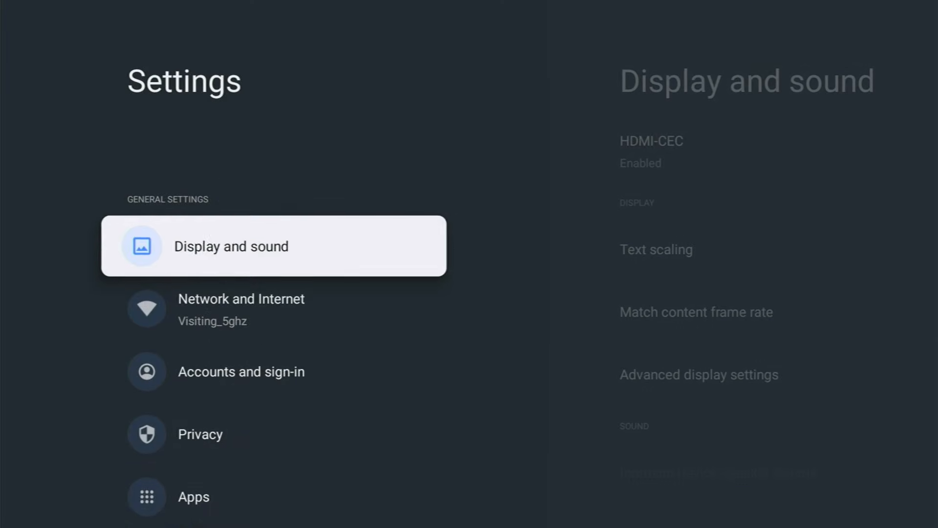
Select Cached data under System > Storage and confirm OK to clear all apps' cache
scroll("down", 3)
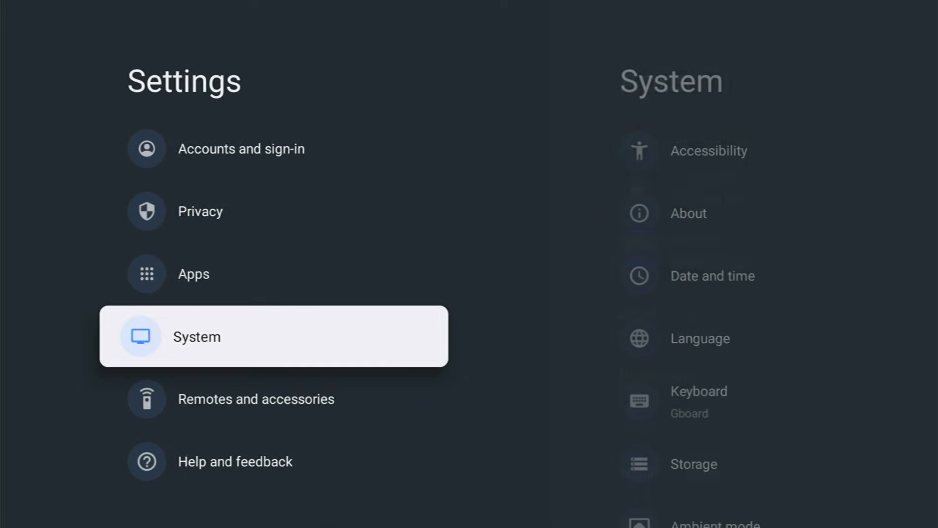
left_click(192, 273)
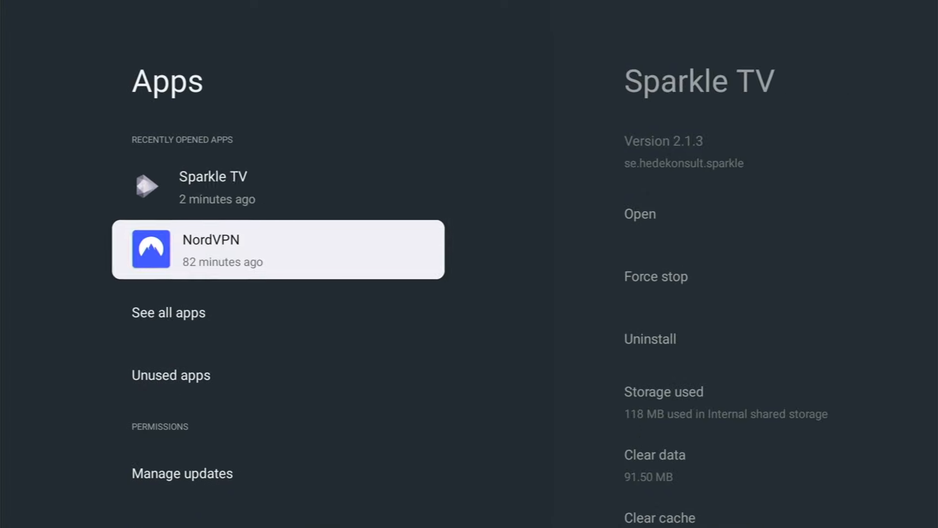
left_click(168, 312)
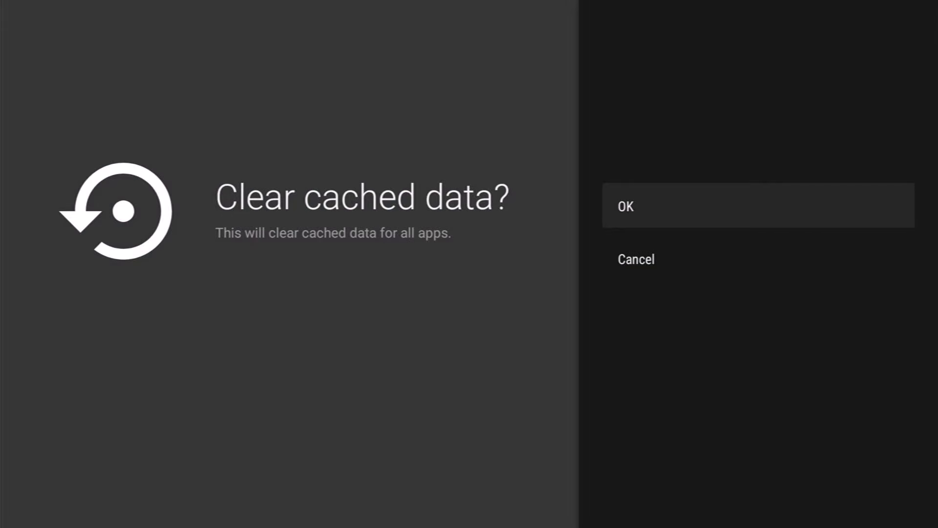
left_click(757, 205)
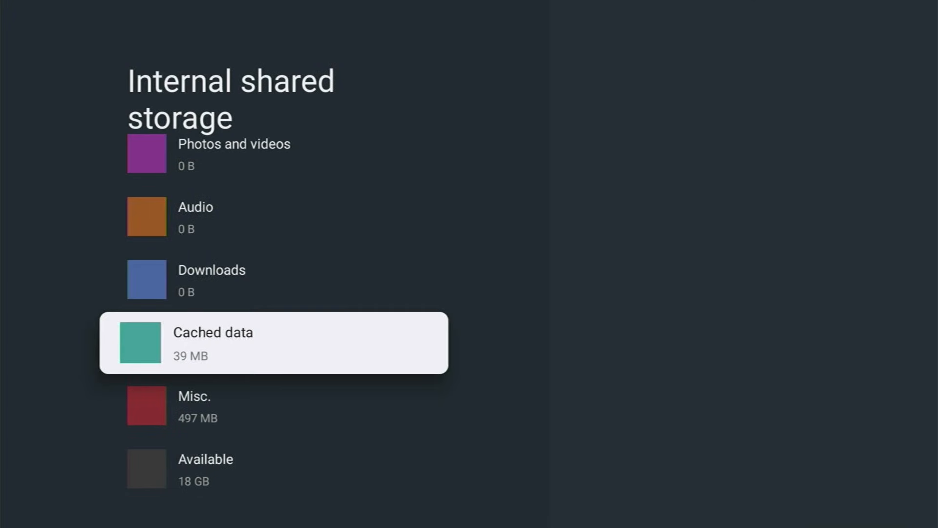